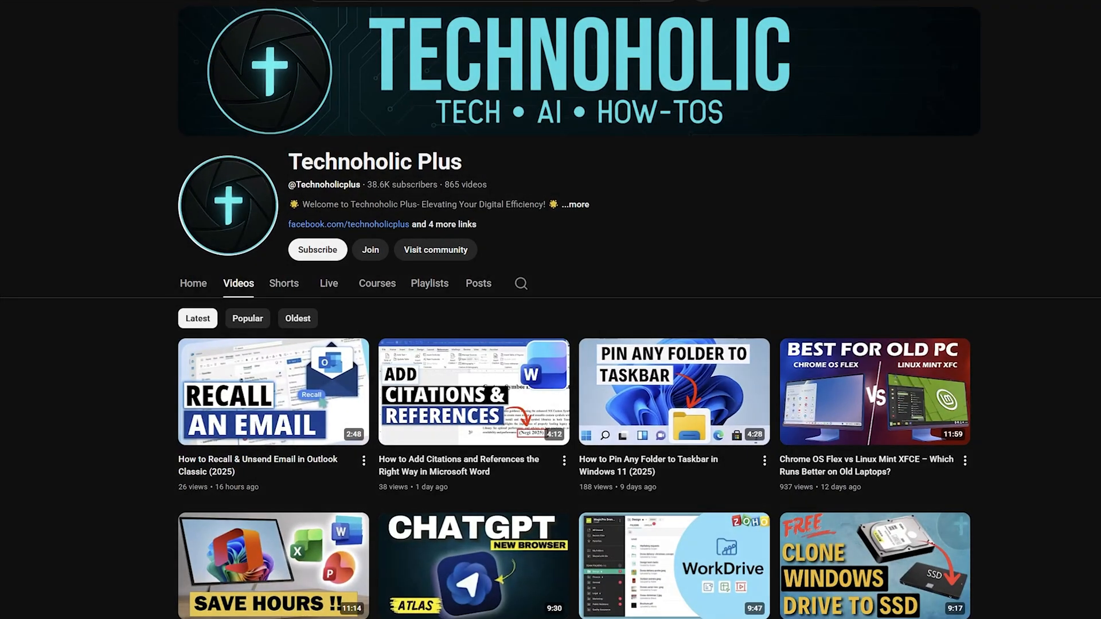
- Scroll past the Personal, Family and Premium yearly plan cards on the plans page
scroll(down, 3)
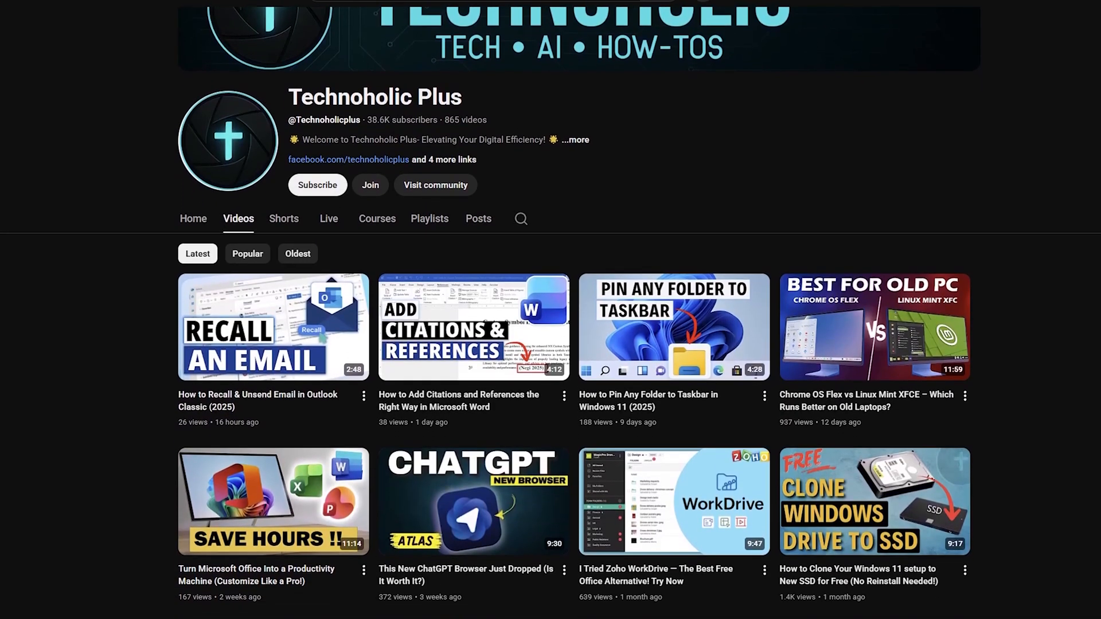
scroll(down, 3)
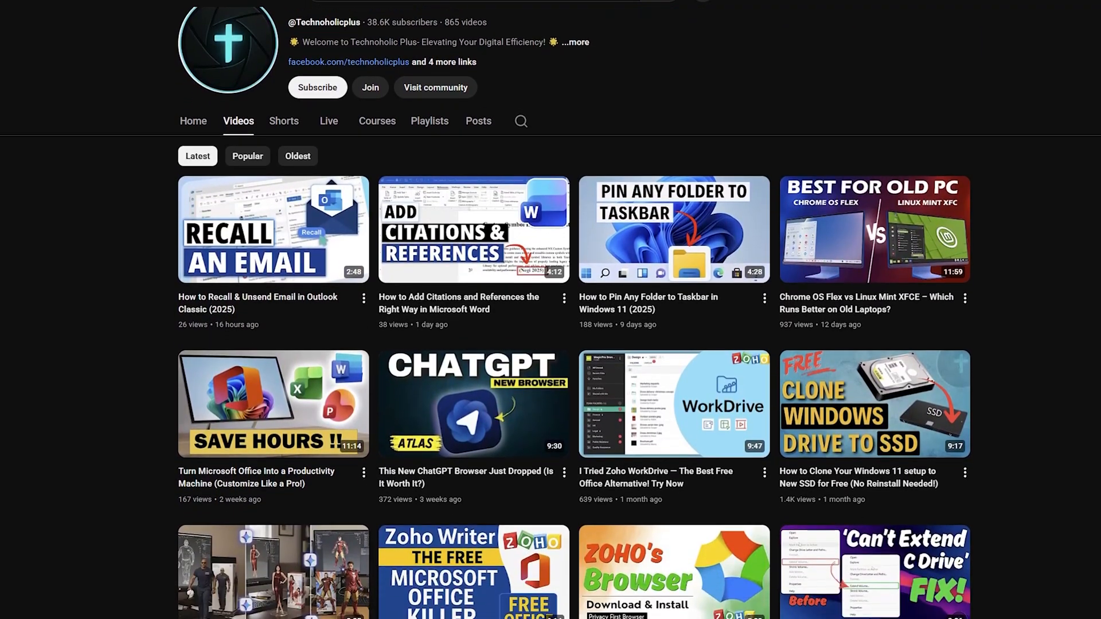
scroll(down, 3)
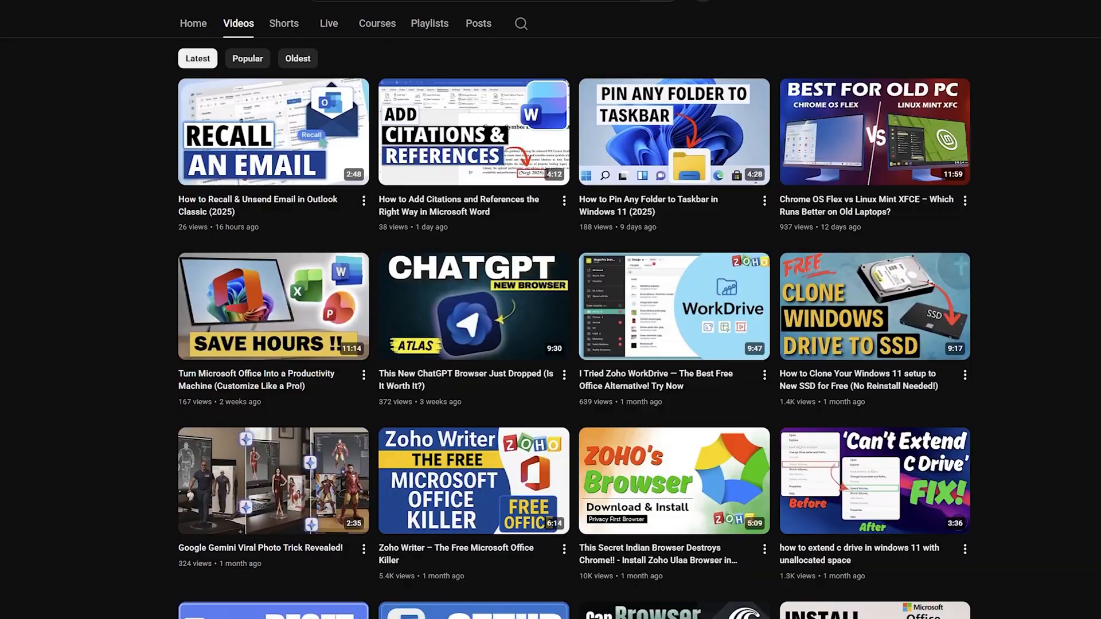
scroll(down, 3)
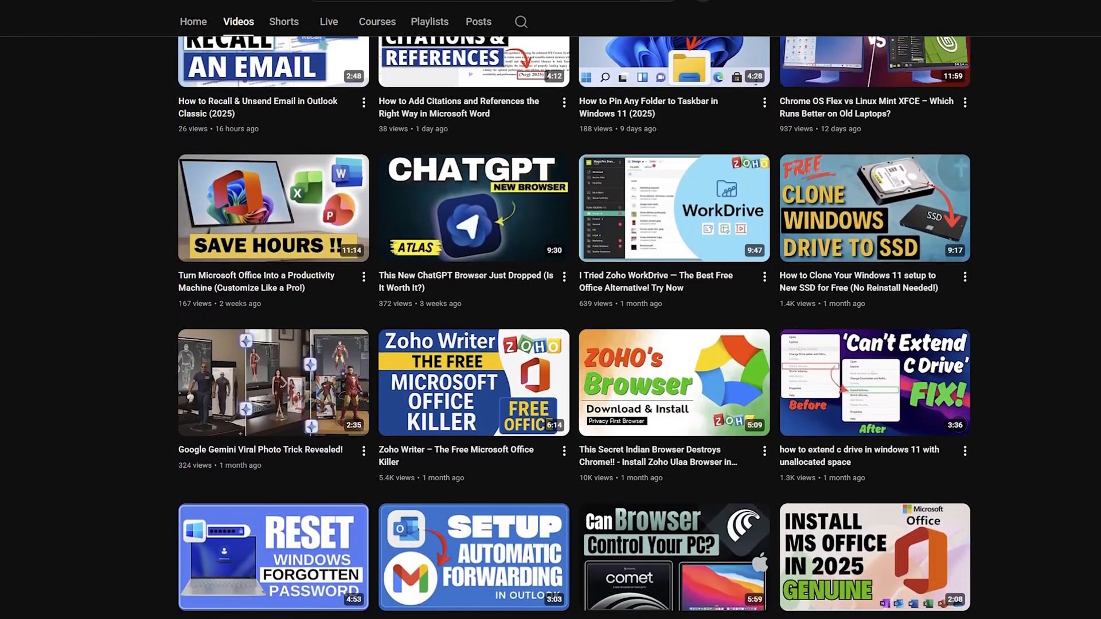
scroll(down, 3)
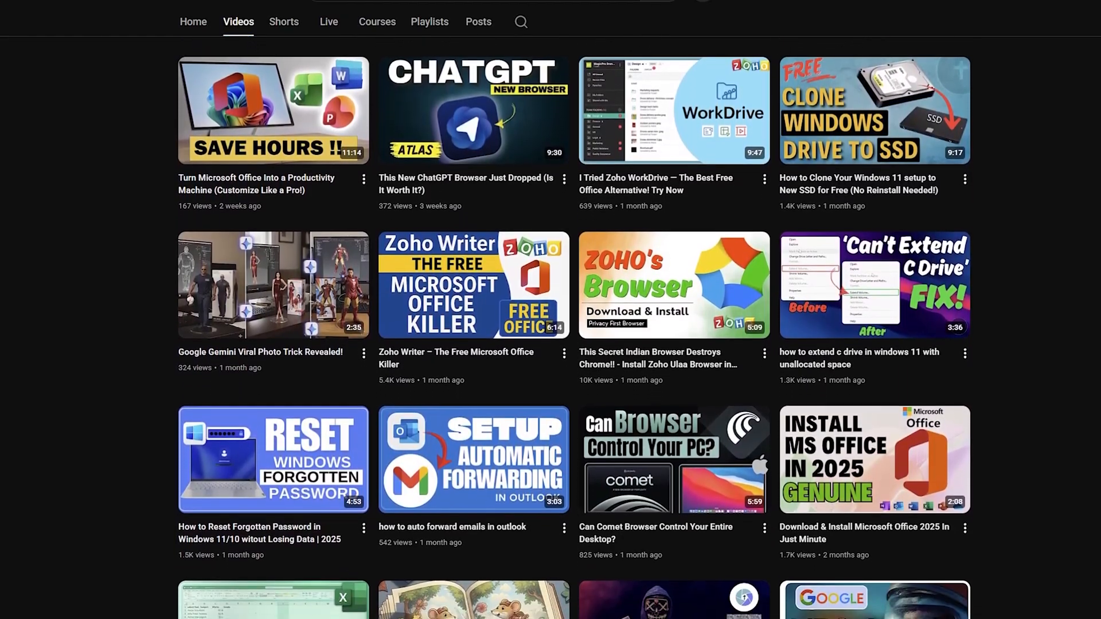
scroll(down, 3)
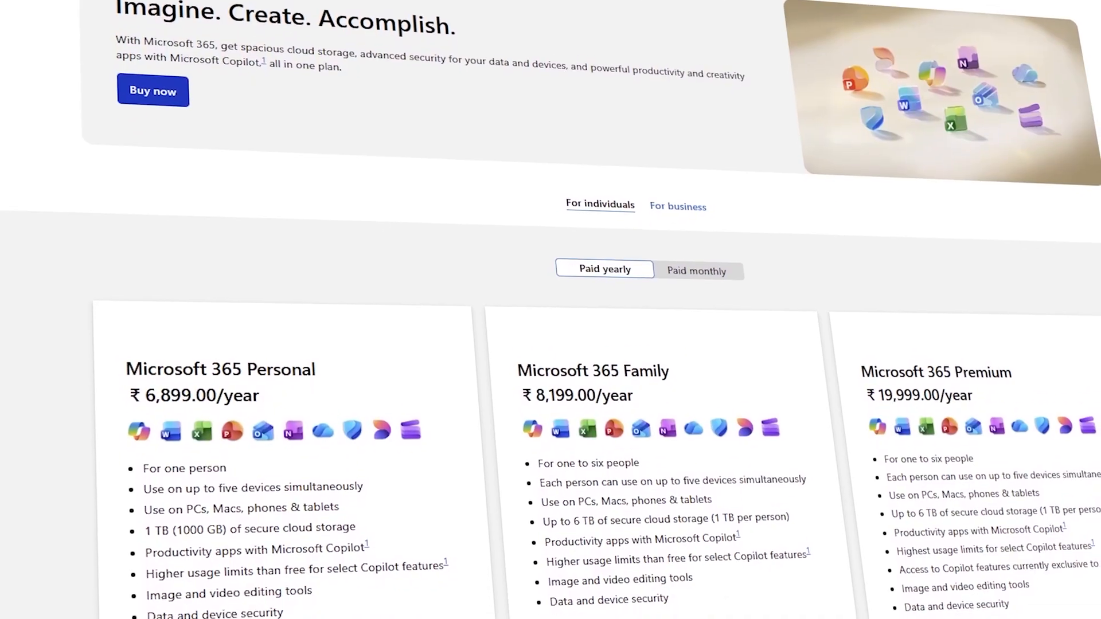
scroll(down, 3)
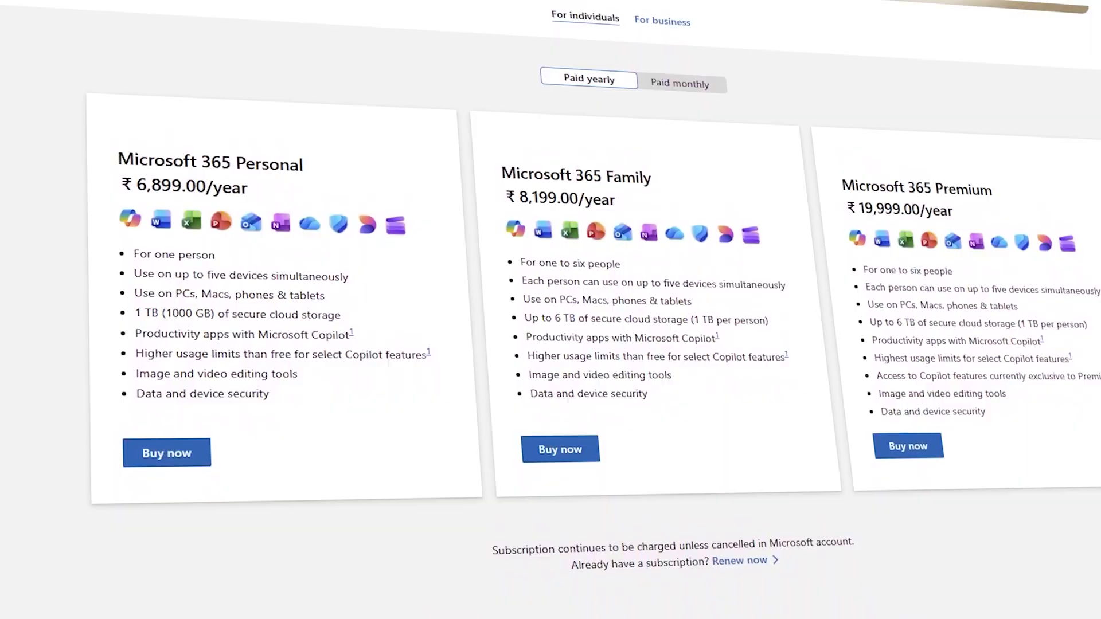
scroll(down, 3)
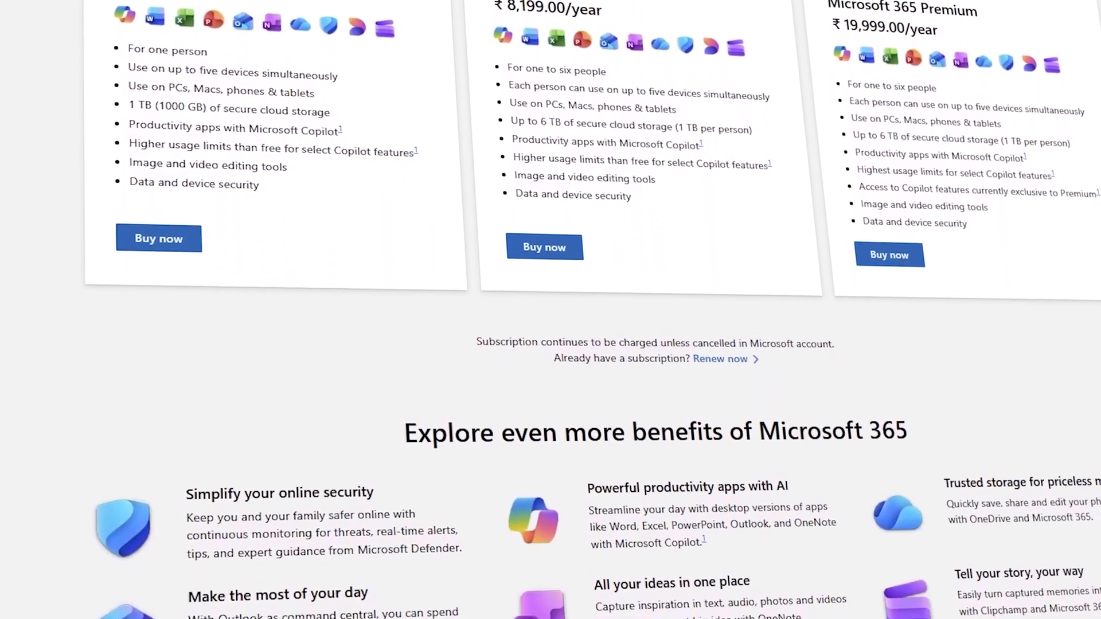
scroll(down, 3)
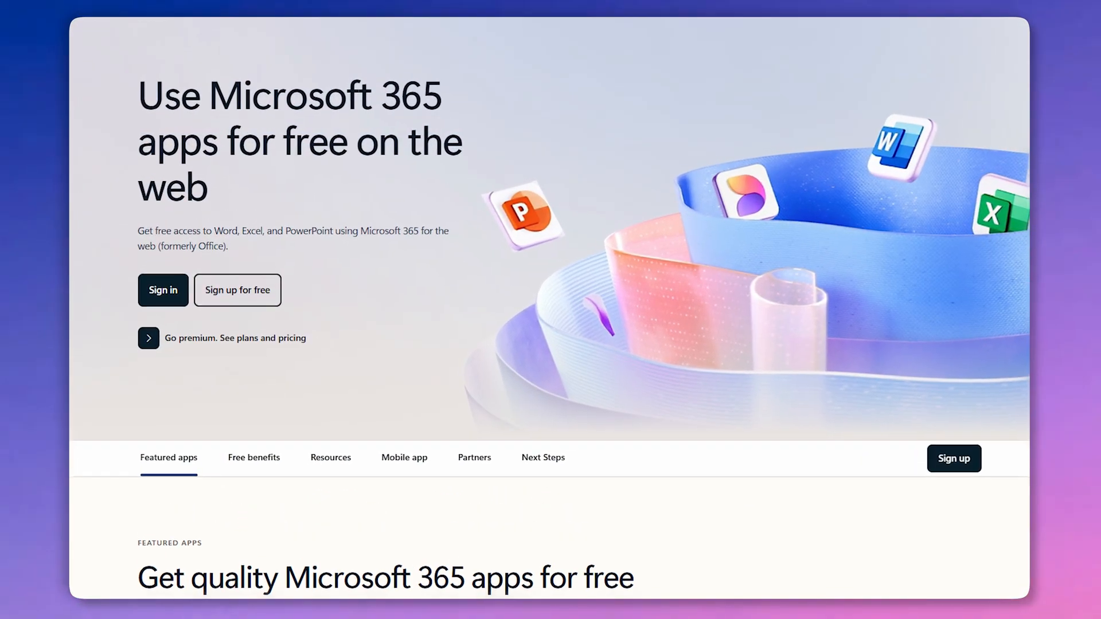
- Open the free Microsoft 365 for the web page and scroll to Featured apps
double_click(298, 140)
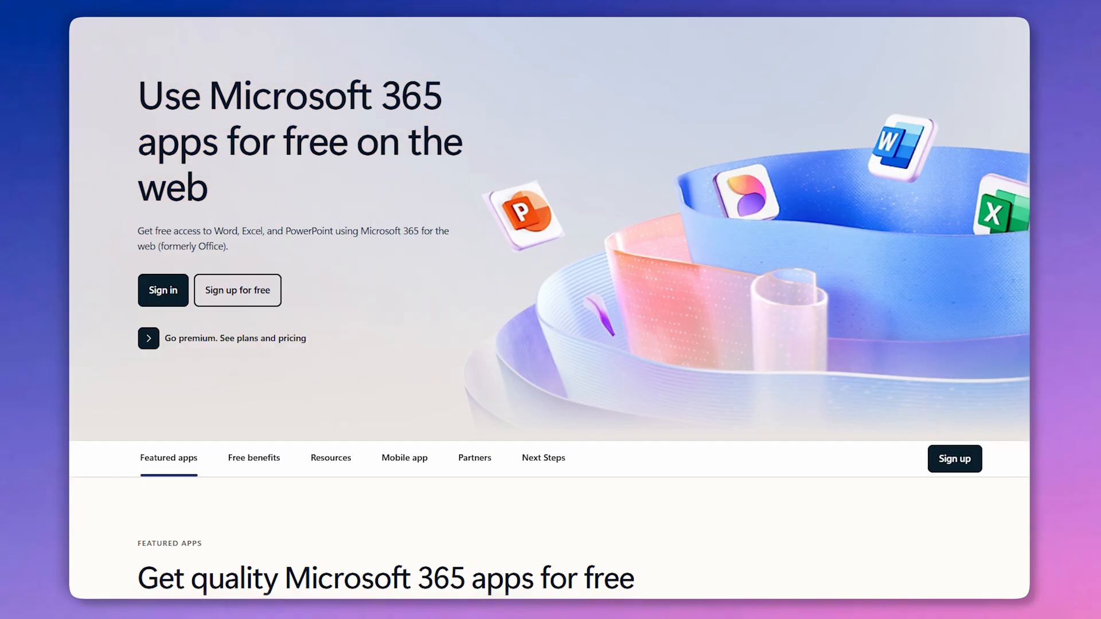
scroll(down, 3)
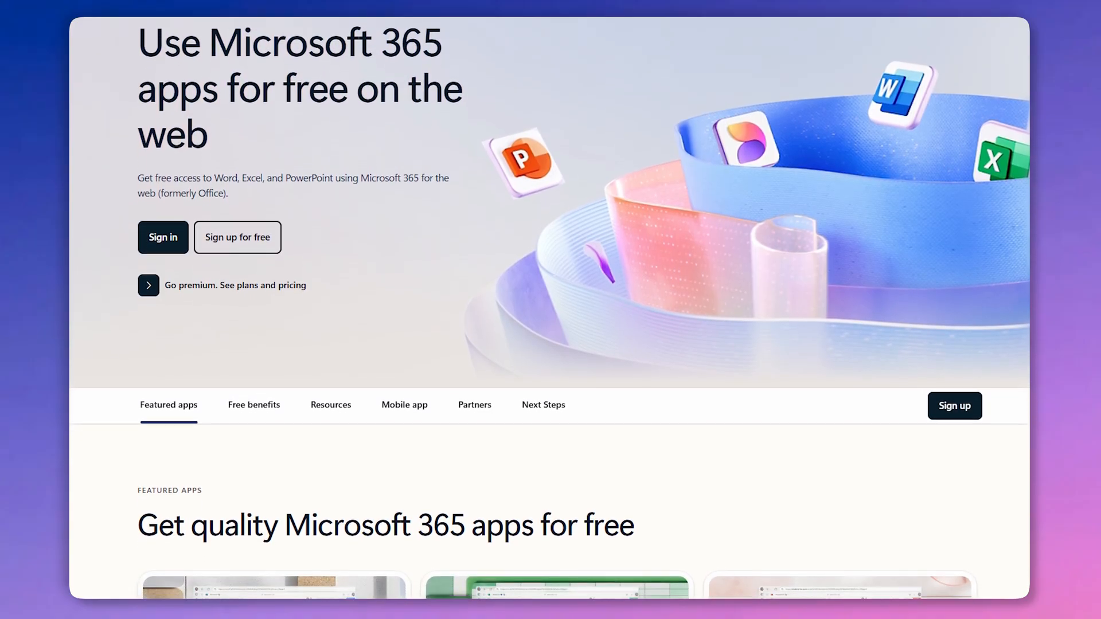
scroll(down, 3)
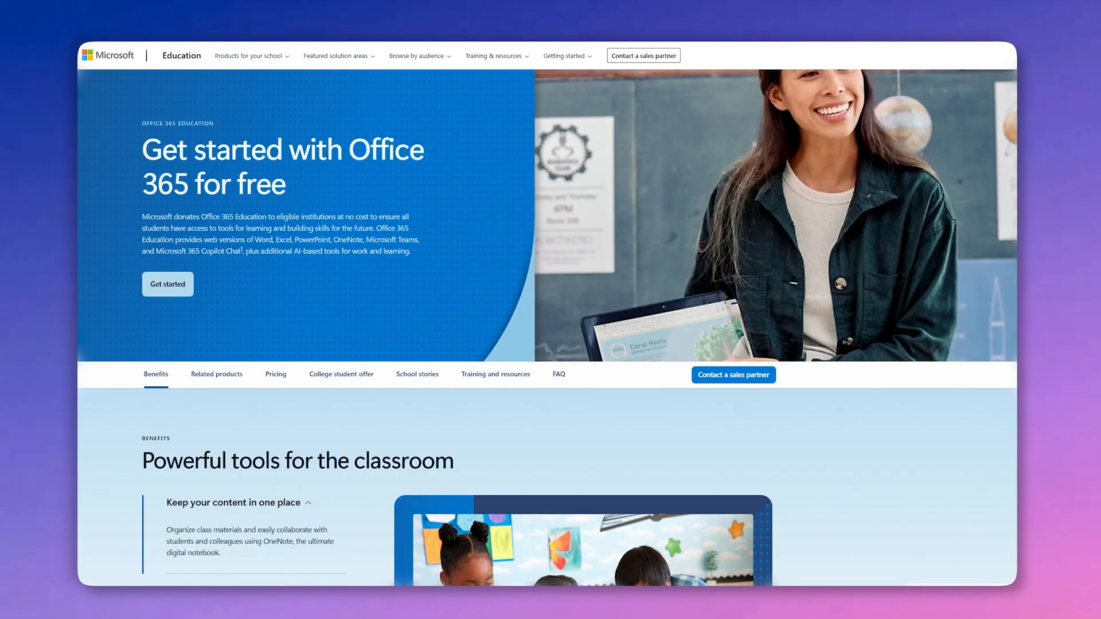
- Scroll the Education page through Benefits and Related products to Pricing
scroll(down, 3)
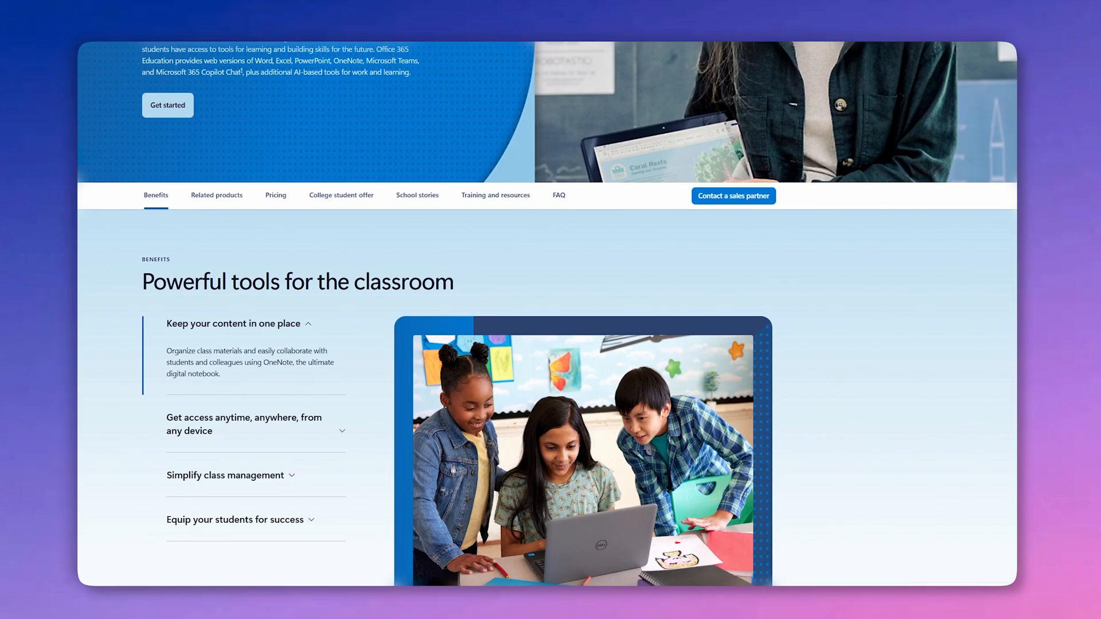
scroll(down, 3)
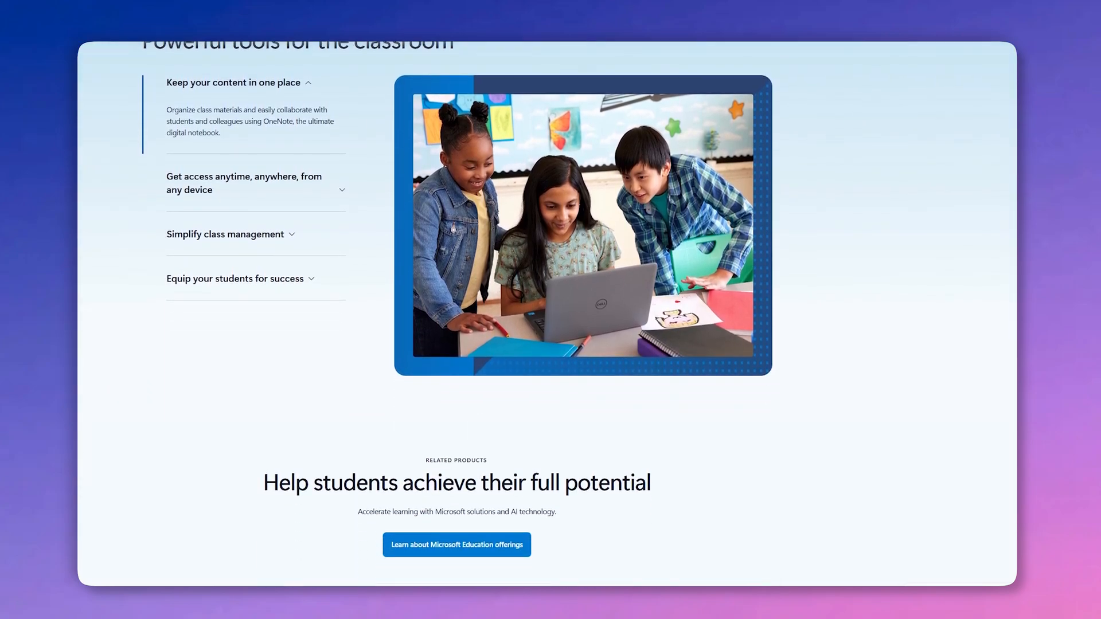
scroll(down, 3)
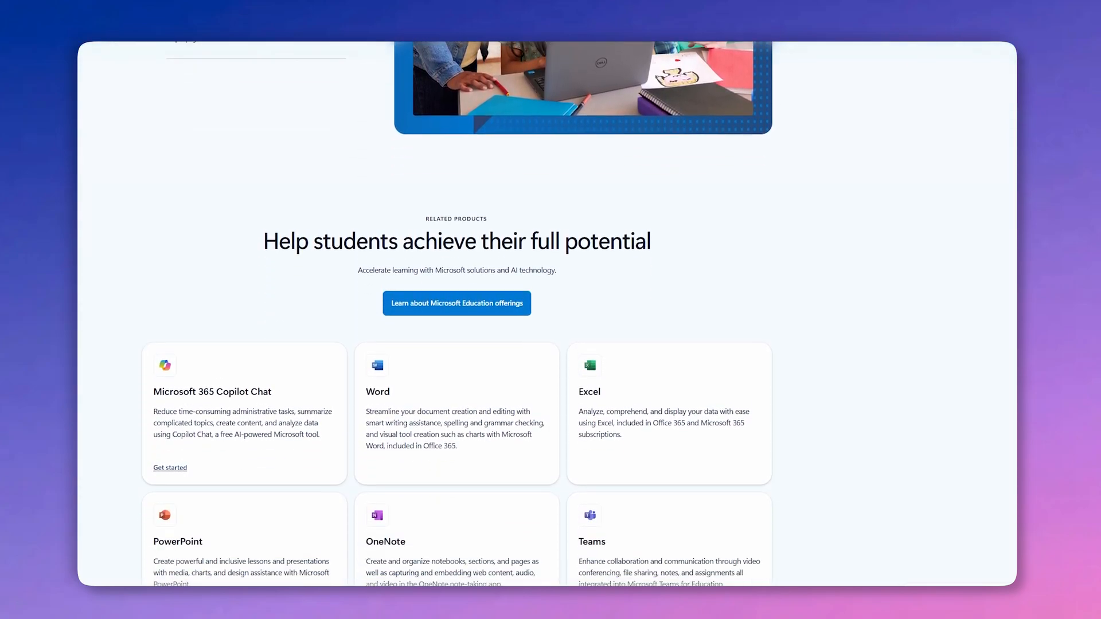
scroll(down, 3)
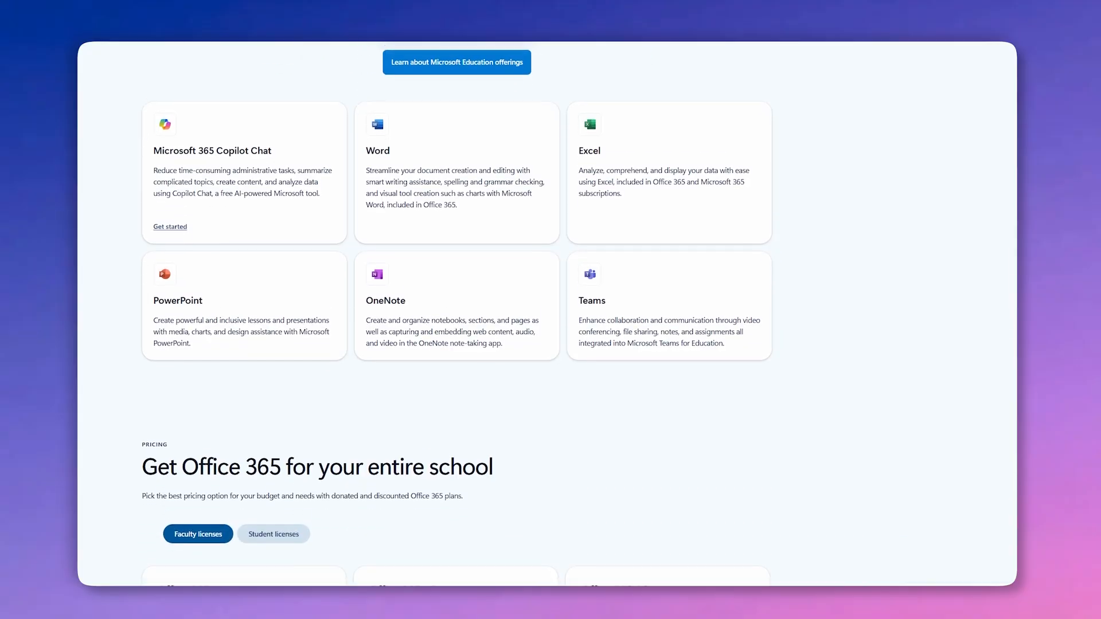
scroll(down, 3)
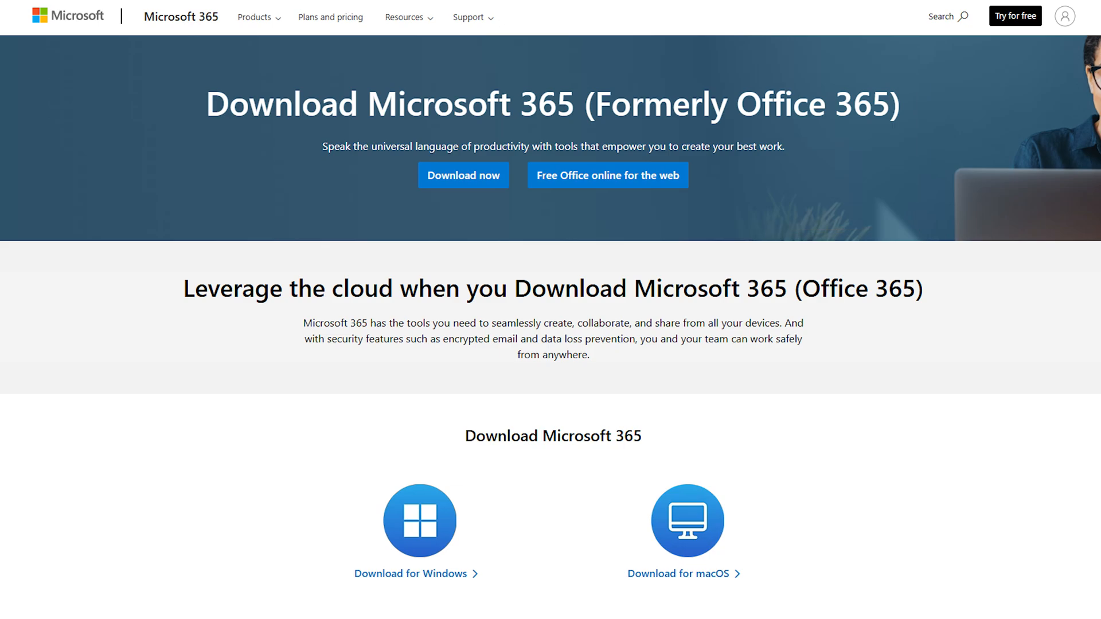
- Scroll down to the Download for Windows and Download for macOS links
scroll(down, 3)
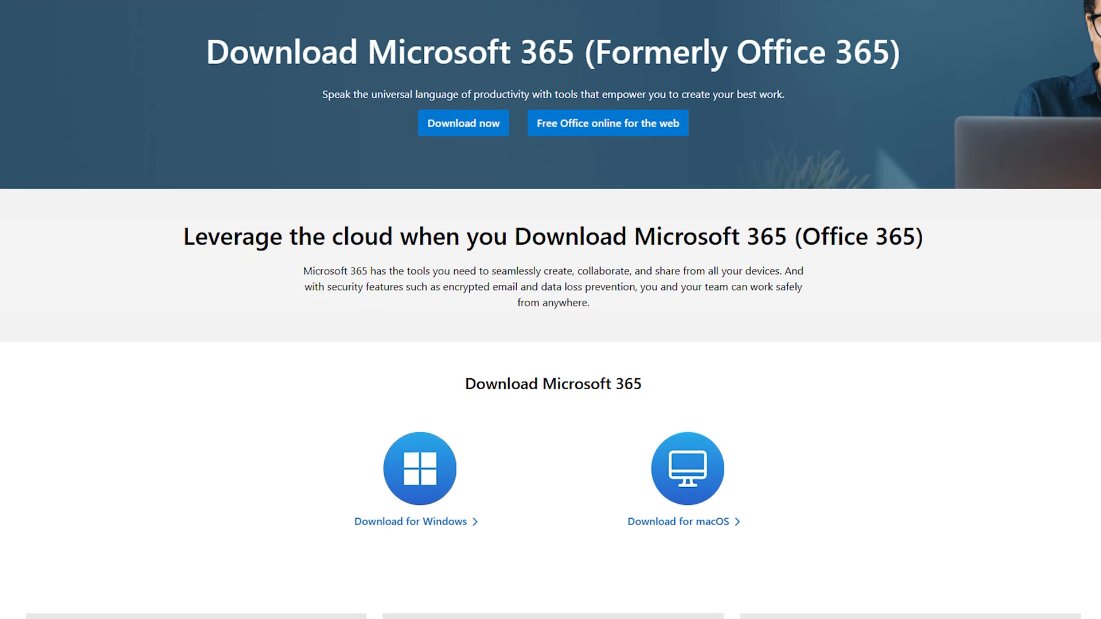
scroll(down, 3)
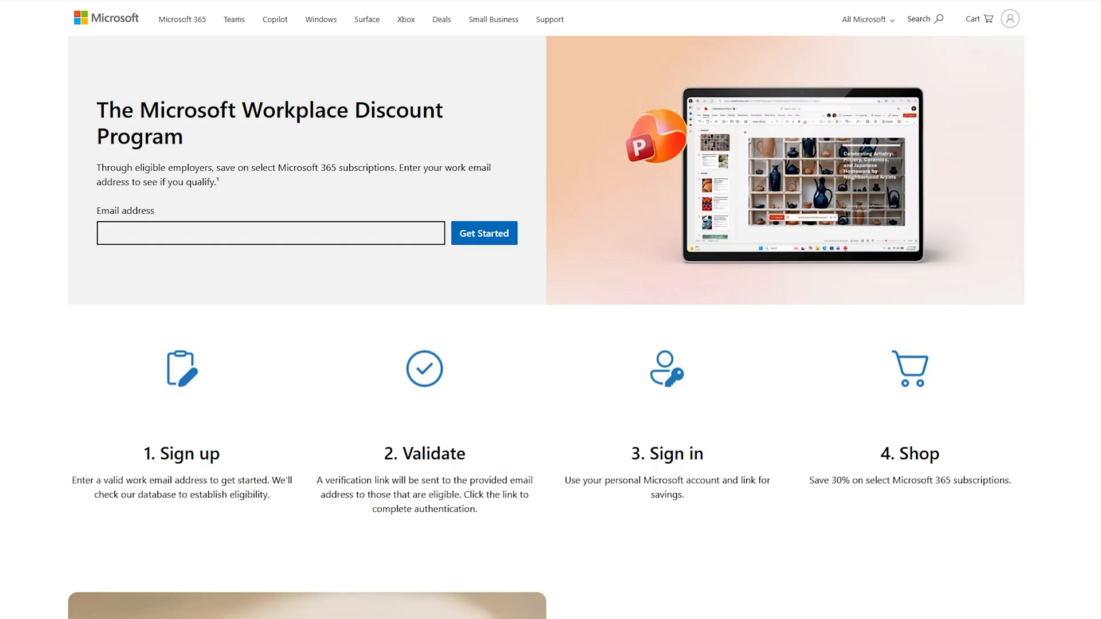
- Scroll past the four program steps to the Save 30% Microsoft 365 section
scroll(down, 3)
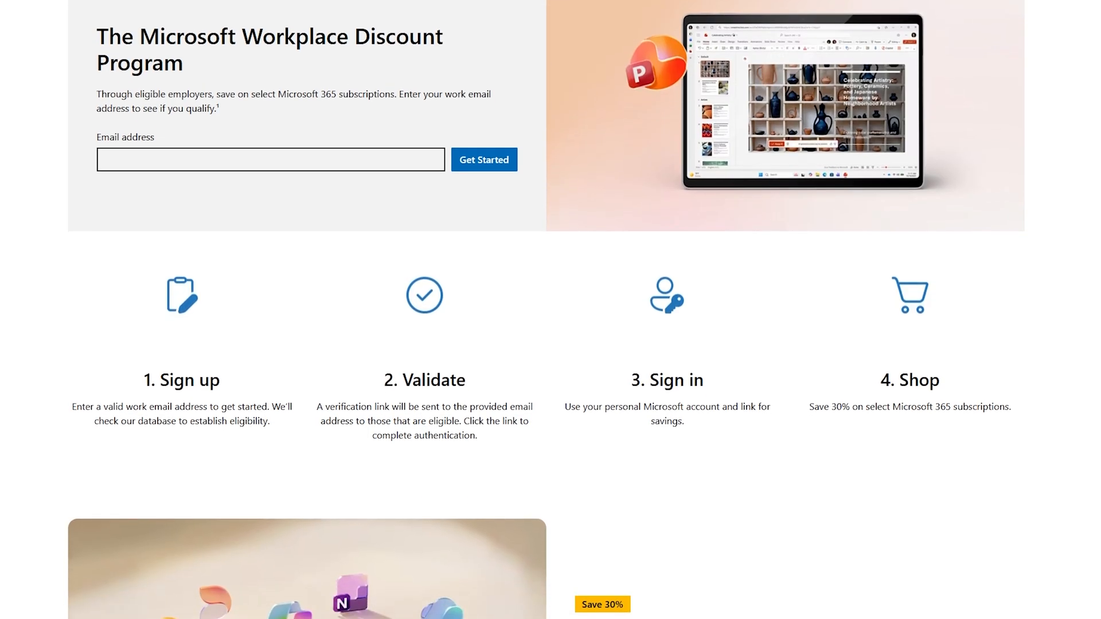
scroll(down, 3)
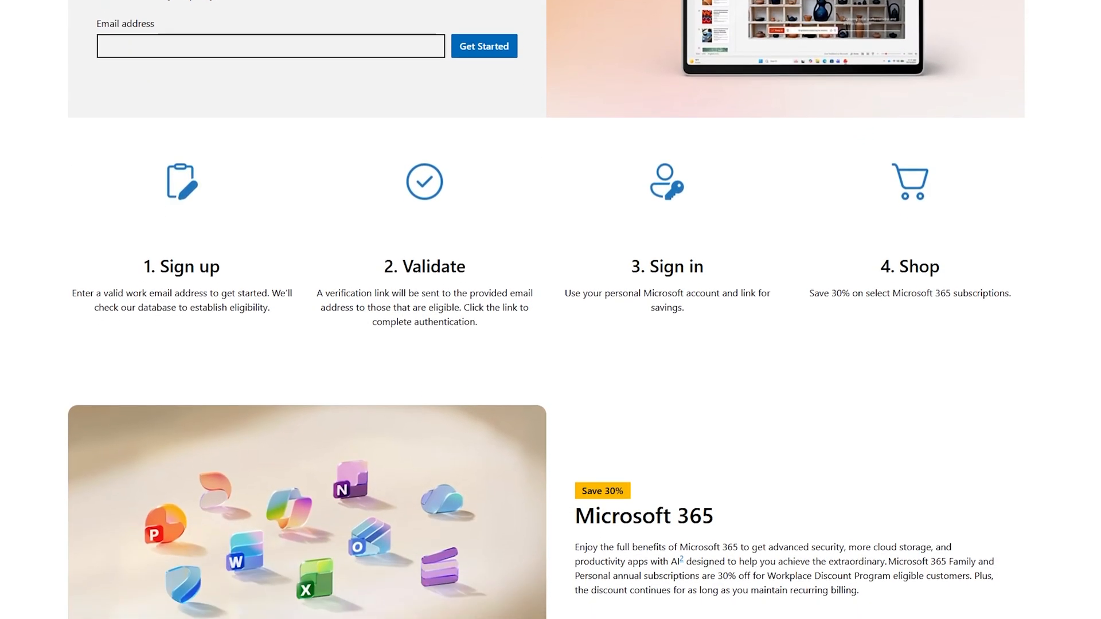
scroll(down, 3)
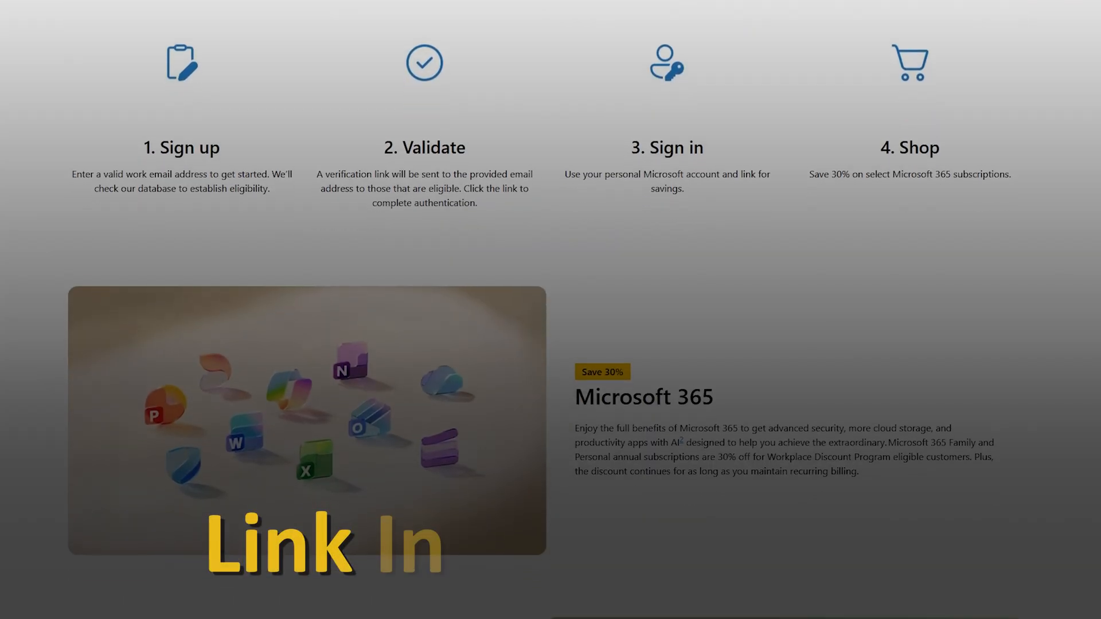
scroll(down, 3)
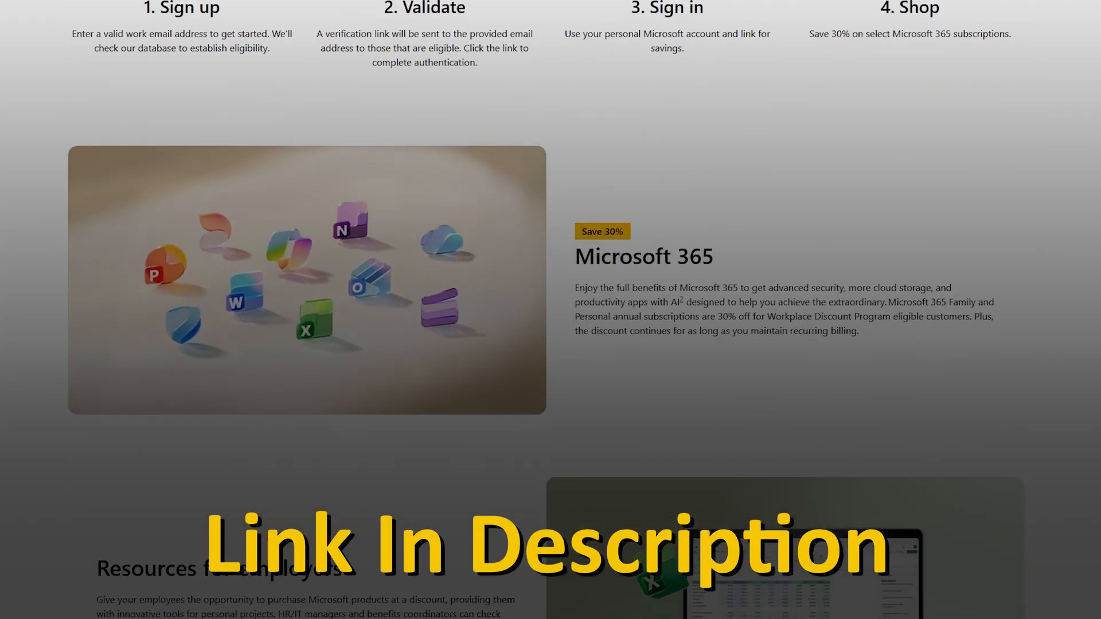